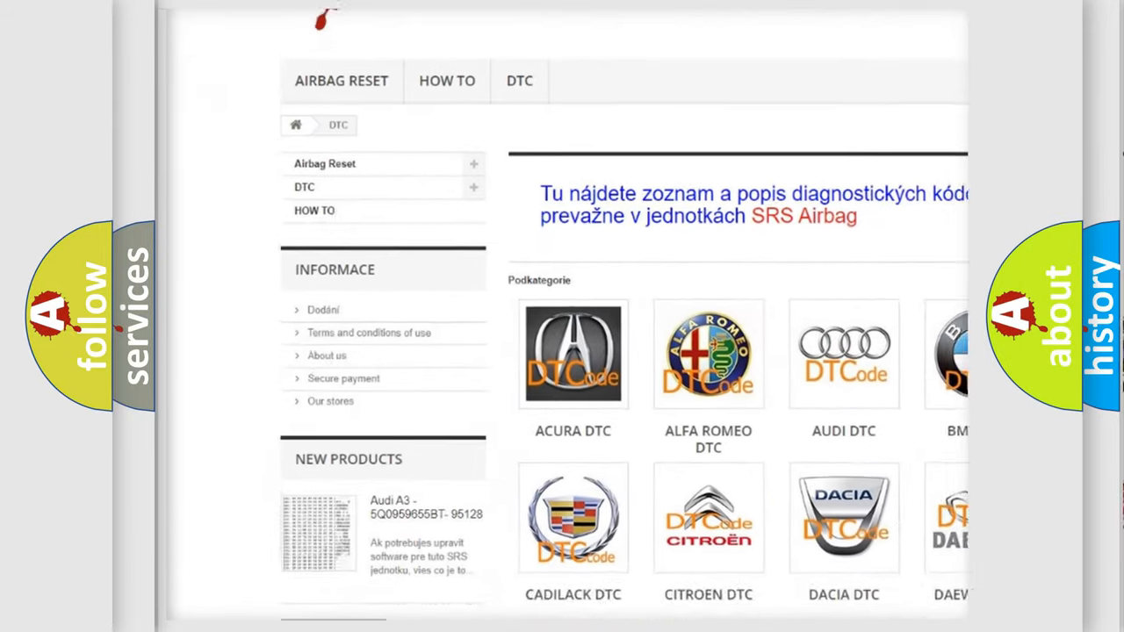
{"action": "scroll", "scroll_direction": "down", "scroll_amount": 3}
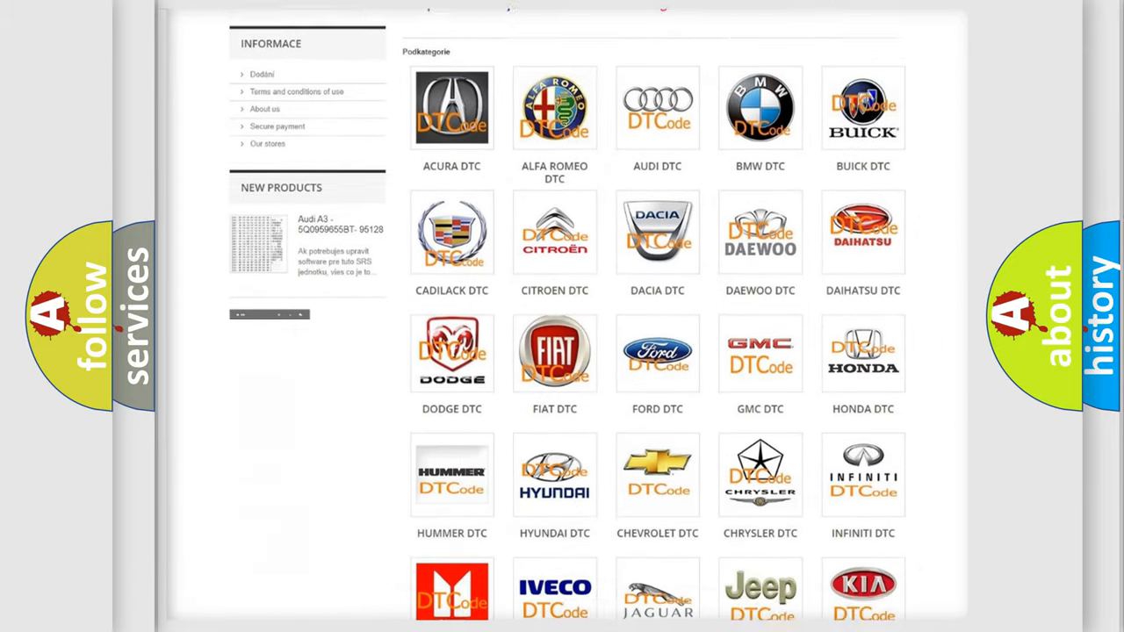
{"action": "scroll", "scroll_direction": "down", "scroll_amount": 3}
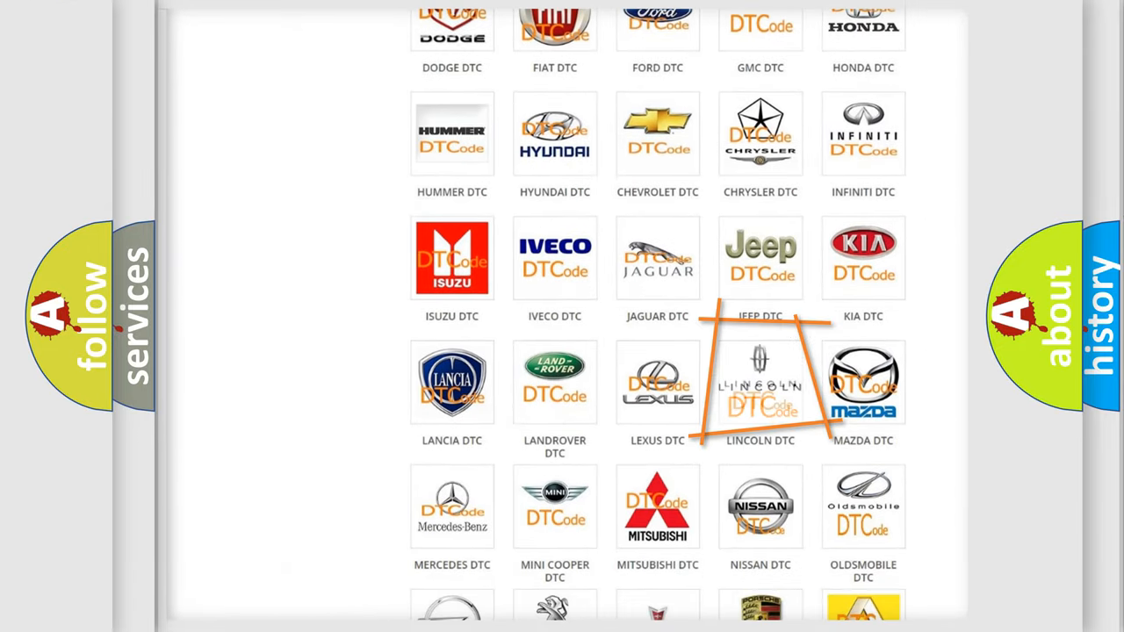